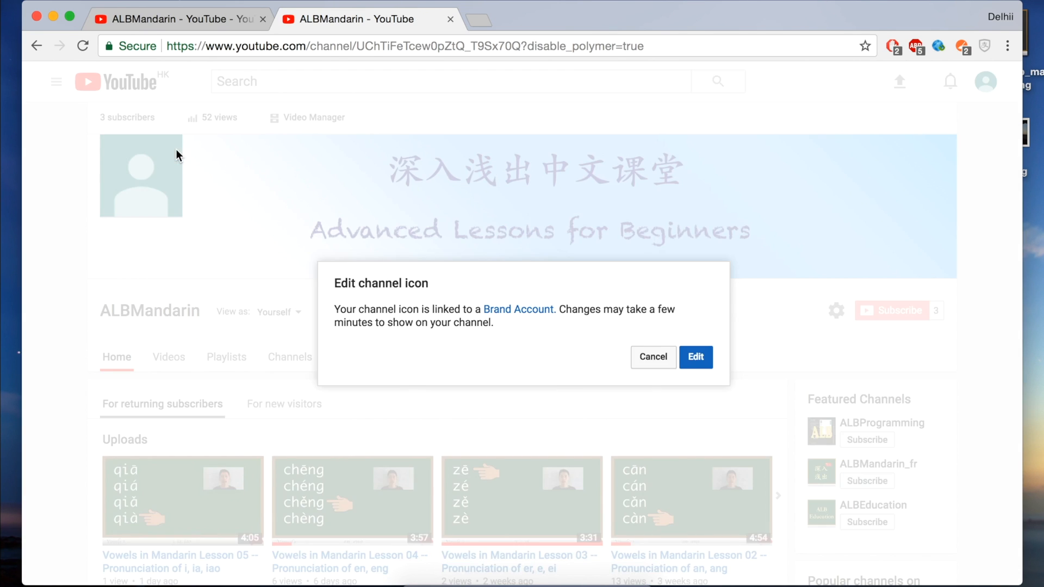
Step: Proceed to edit the brand account's channel icon, landing on its Google profile photo page
click(695, 356)
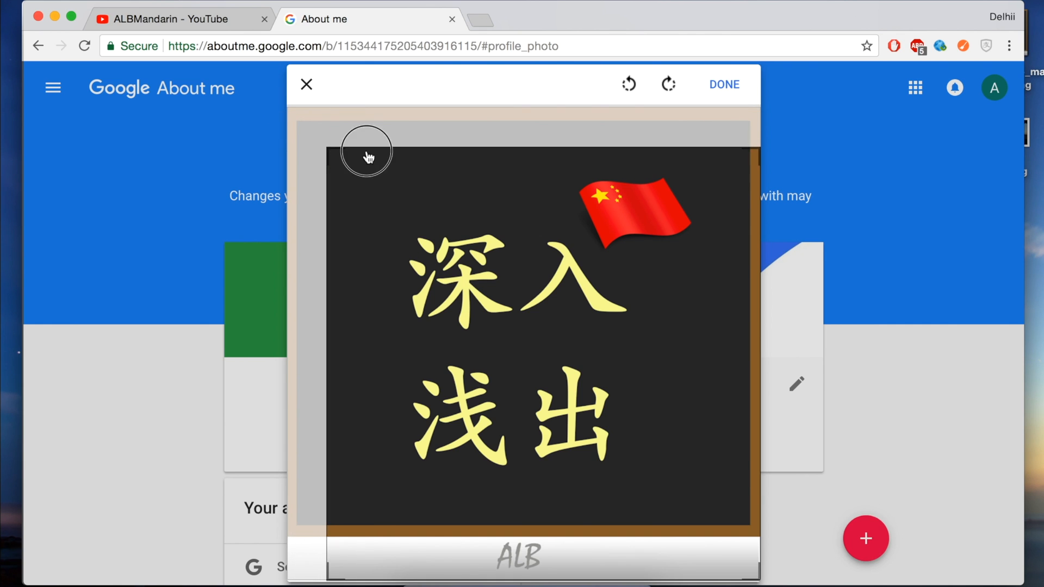
Step: Load the blackboard image with yellow Chinese characters and flag as the new ALBMandarin profile photo
click(724, 84)
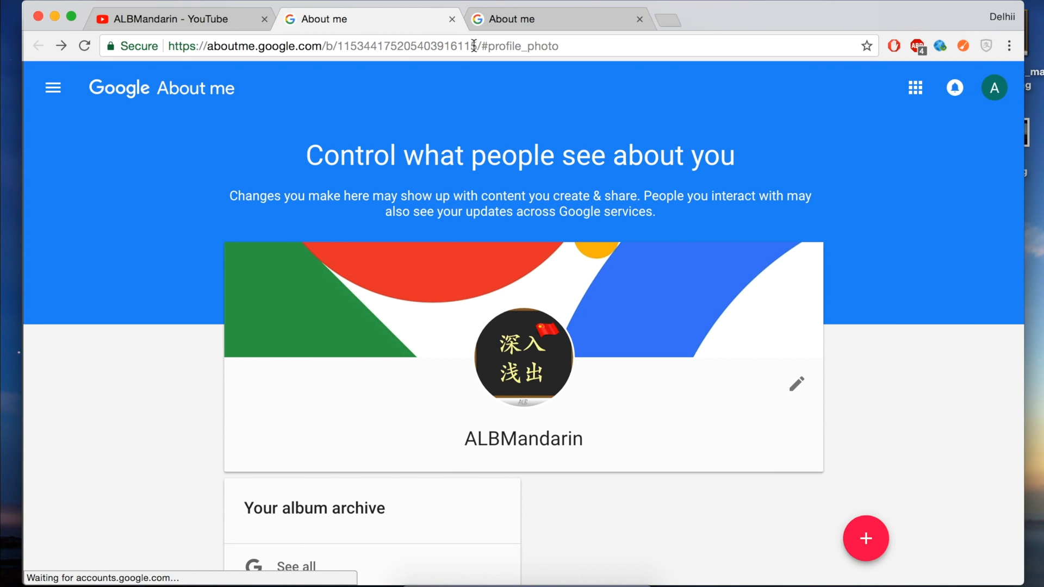